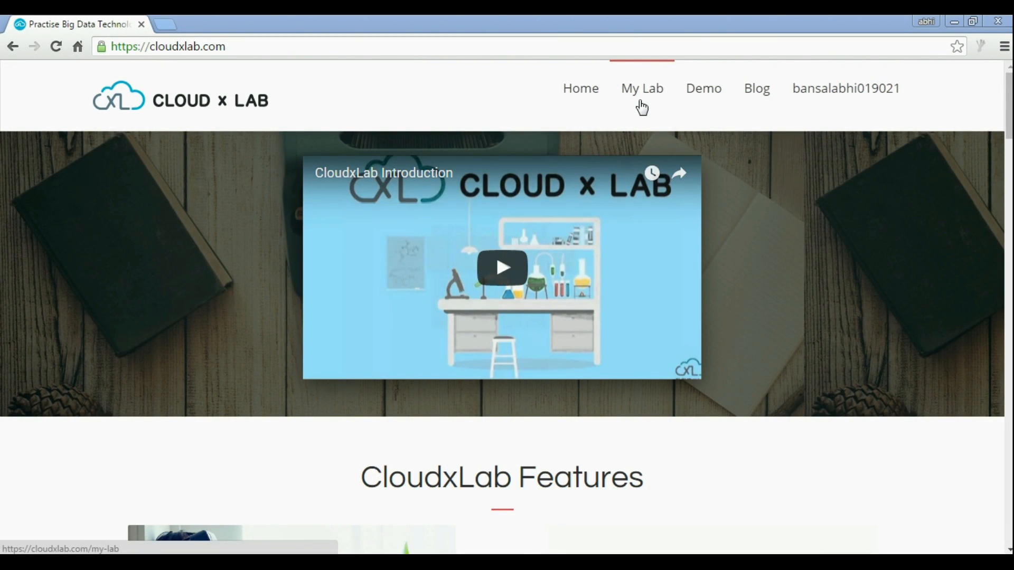
Show the lab credentials on My Lab and launch the Web Console in a new tab
left_click(638, 101)
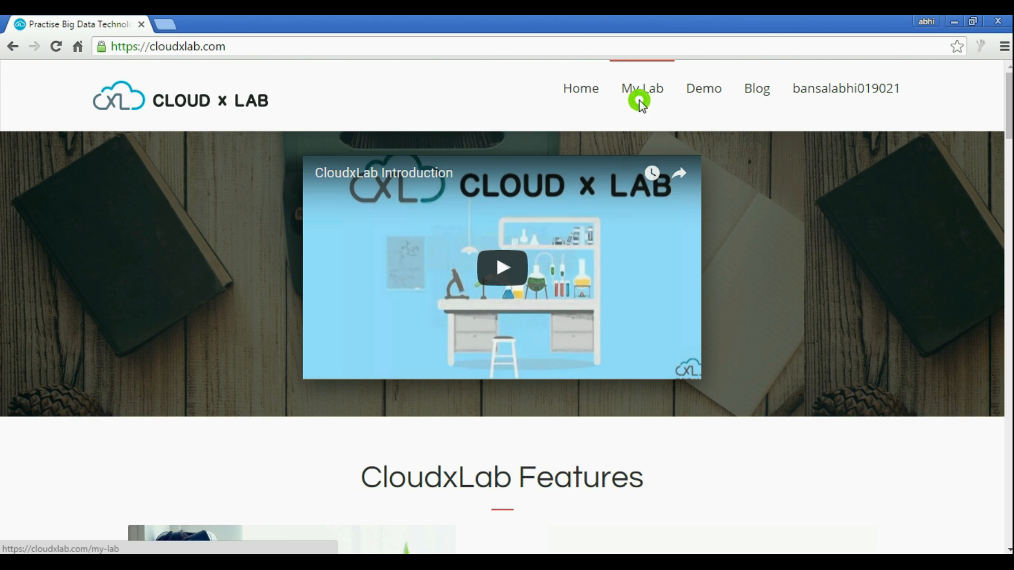
left_click(641, 101)
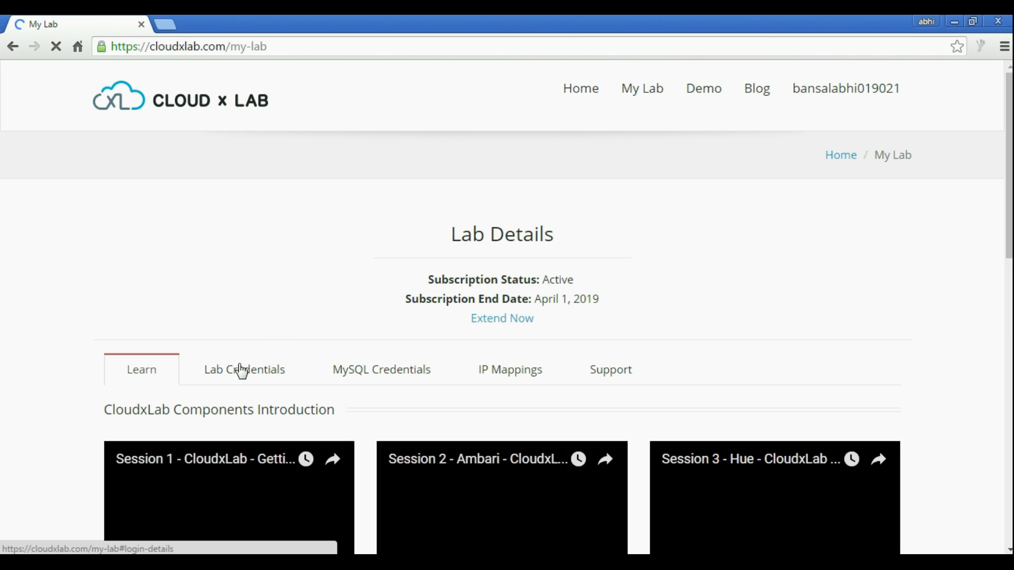
left_click(245, 369)
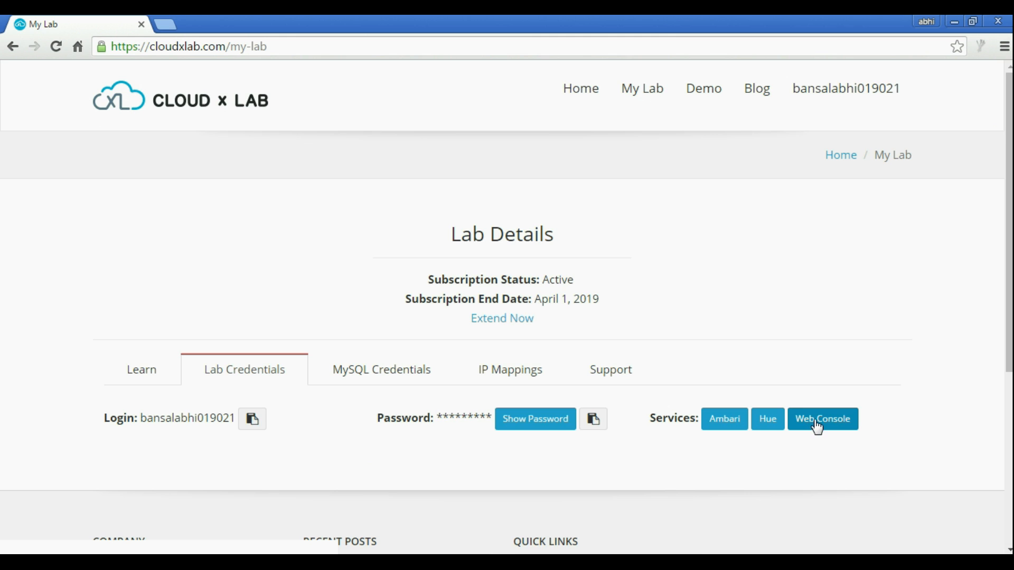
left_click(822, 419)
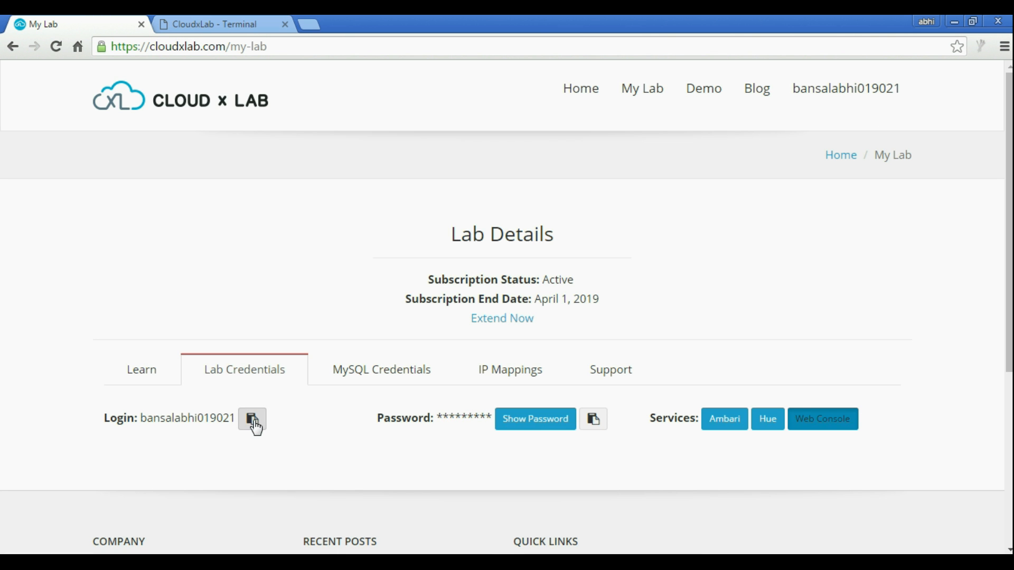
Sign into the web terminal using the lab login and copied password from Lab Credentials
left_click(215, 24)
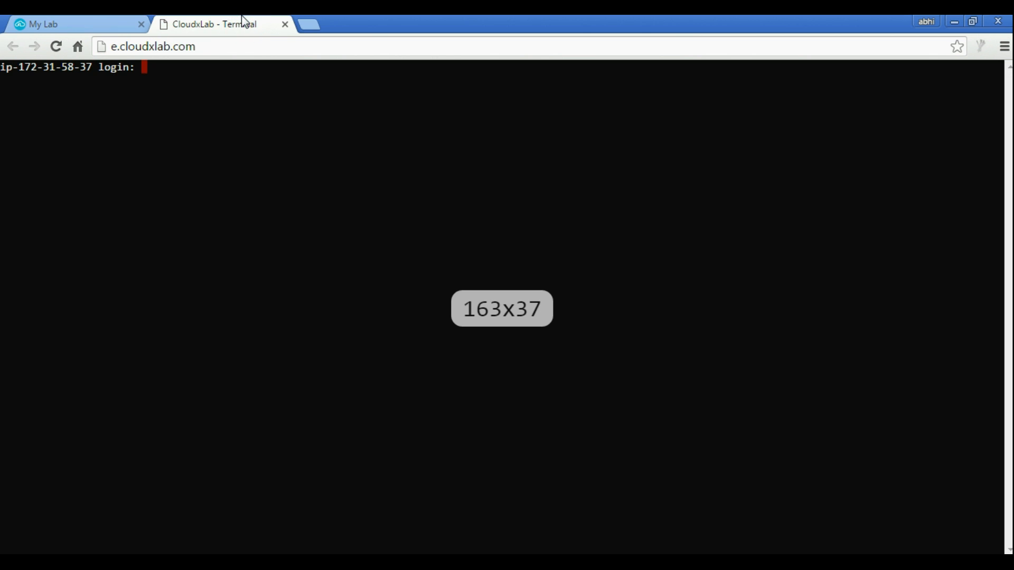
left_click(47, 24)
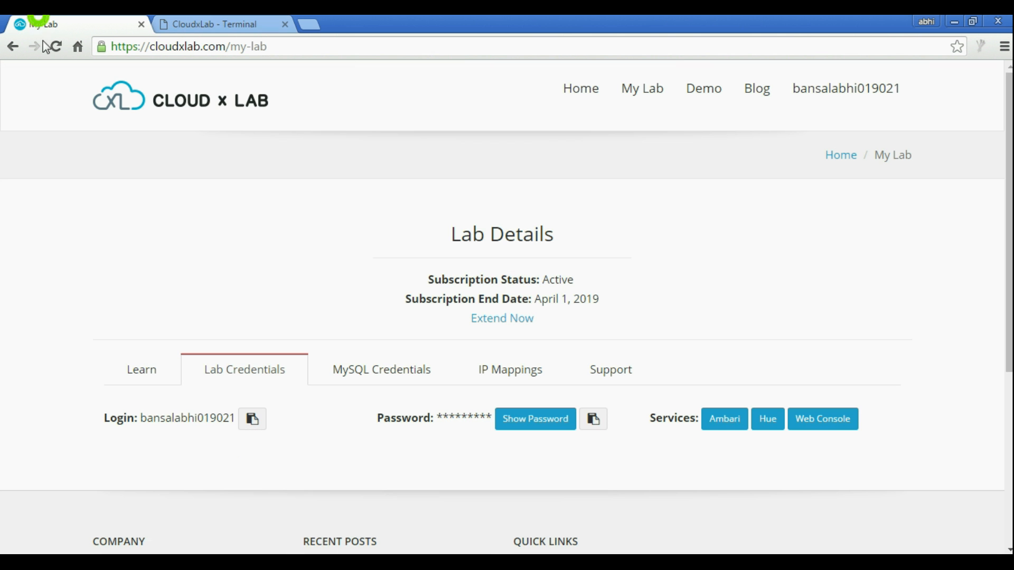
left_click(593, 419)
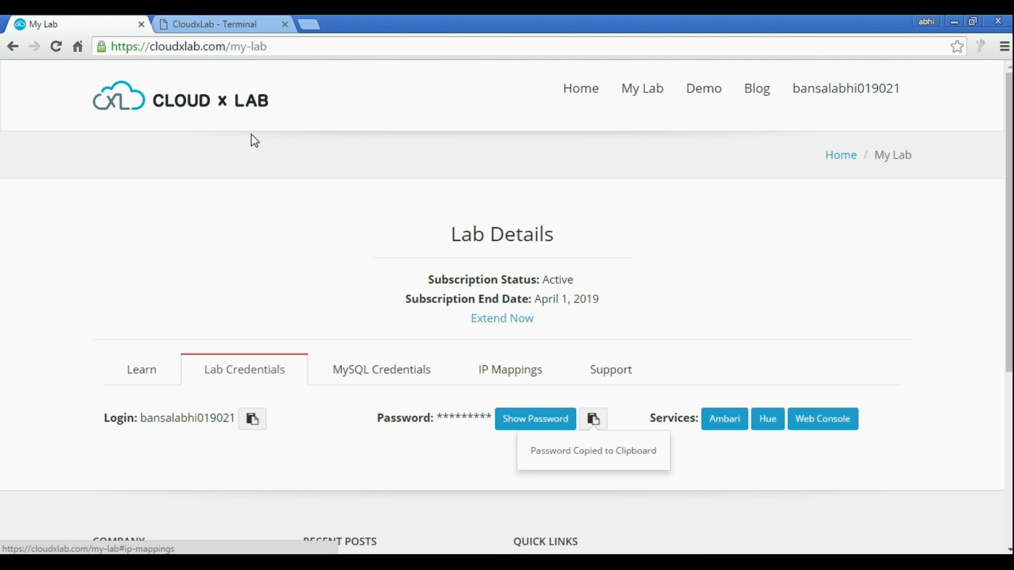
left_click(215, 24)
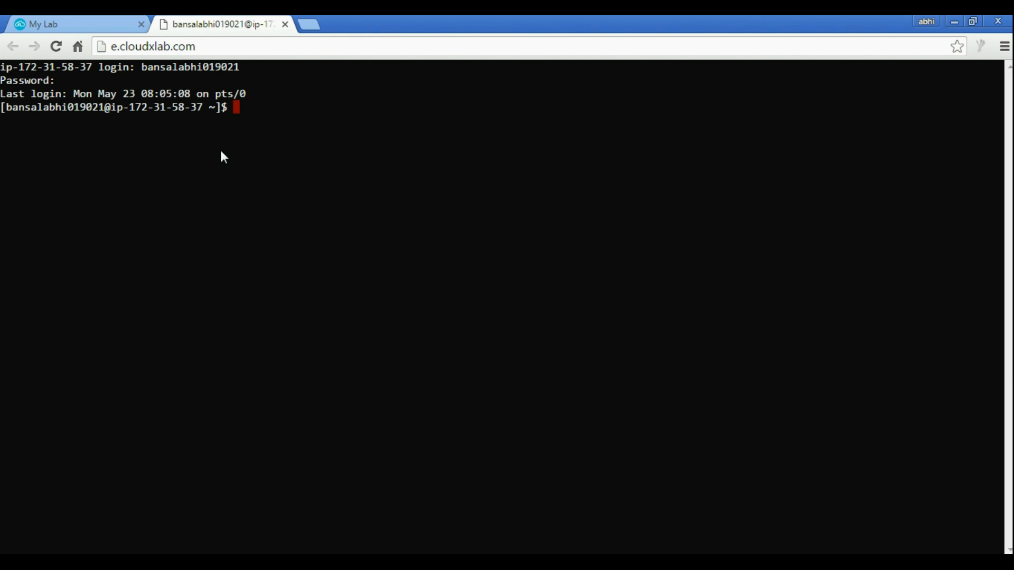
Run whoami and ls in the terminal, then select the console page URL
type("whoami")
type("ls")
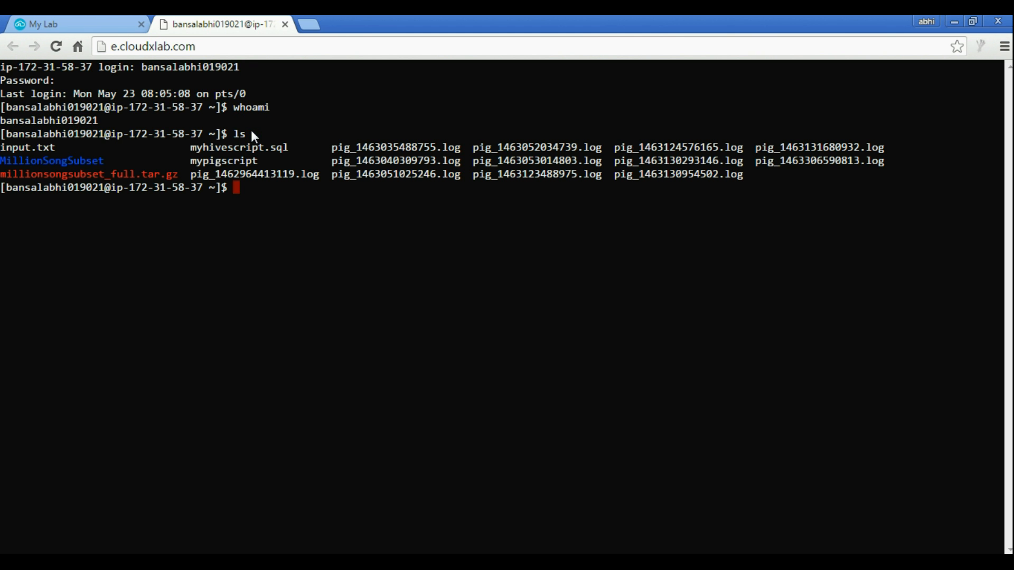
mouse_move(242, 198)
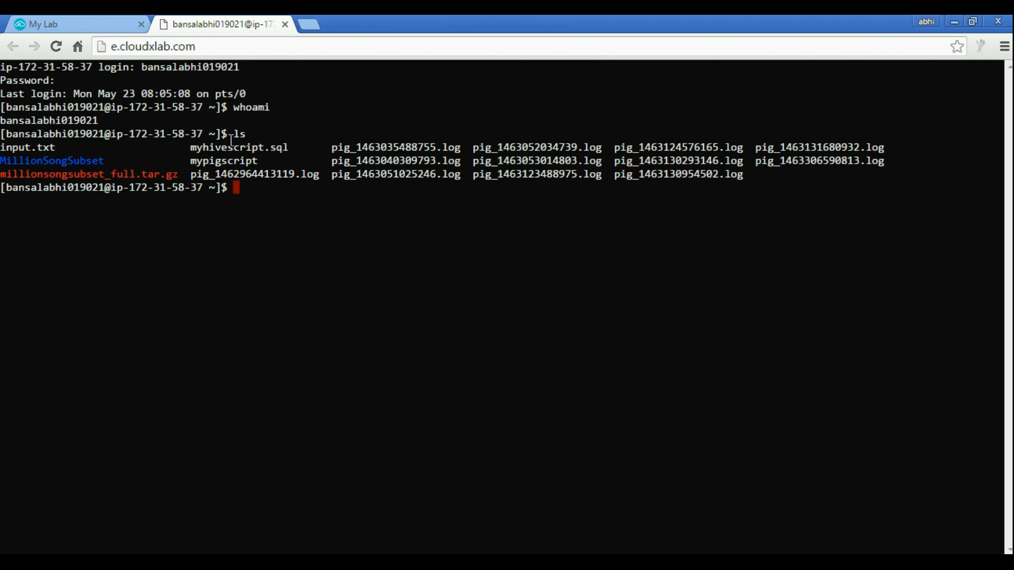
left_click(148, 47)
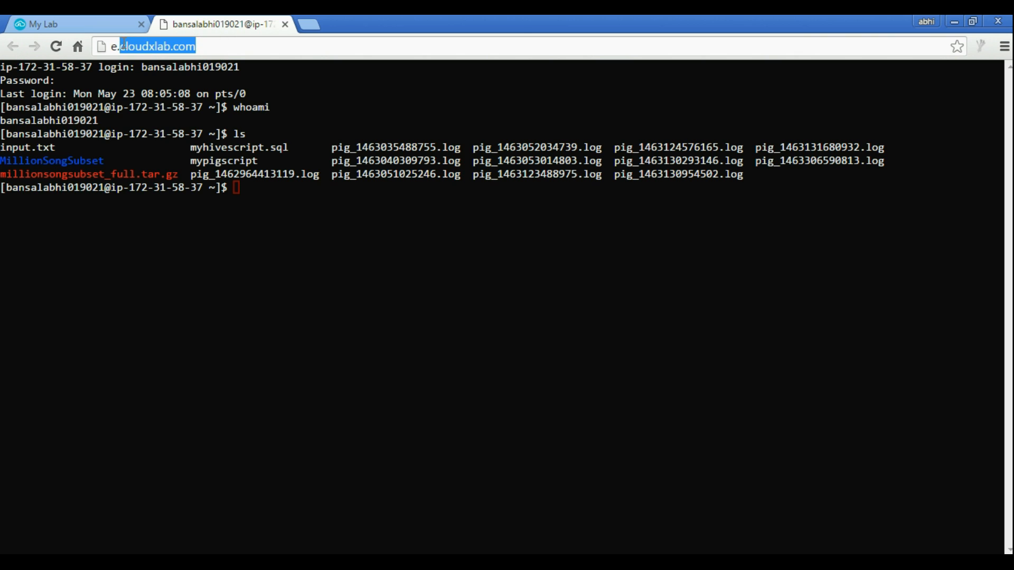